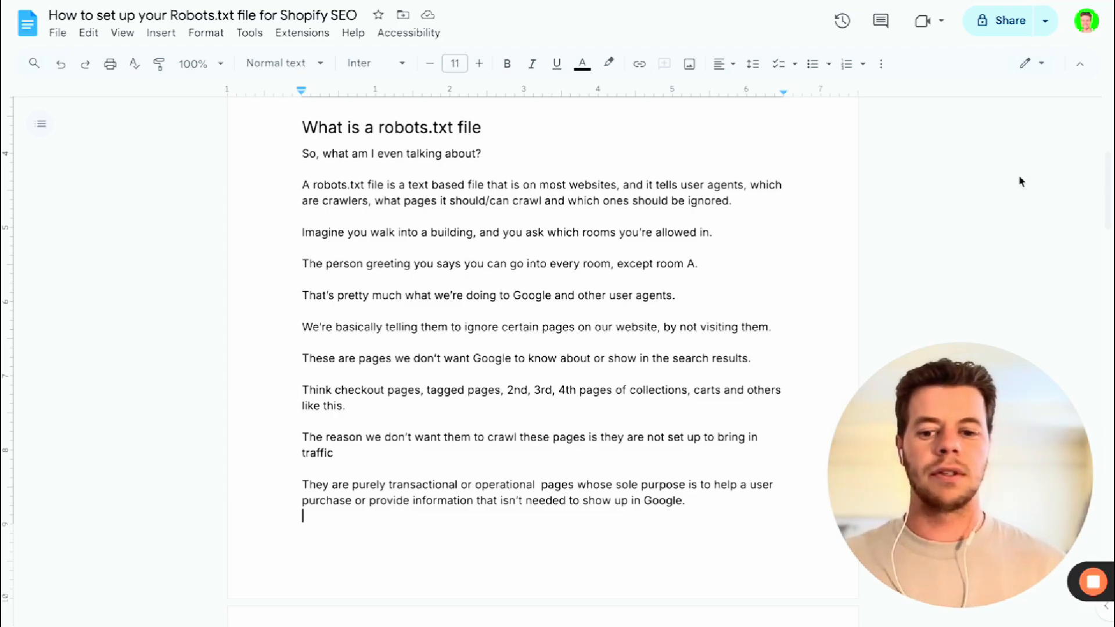
# Scroll the reference page and highlight the example User-agent and Disallow block.
pyautogui.scroll(3)
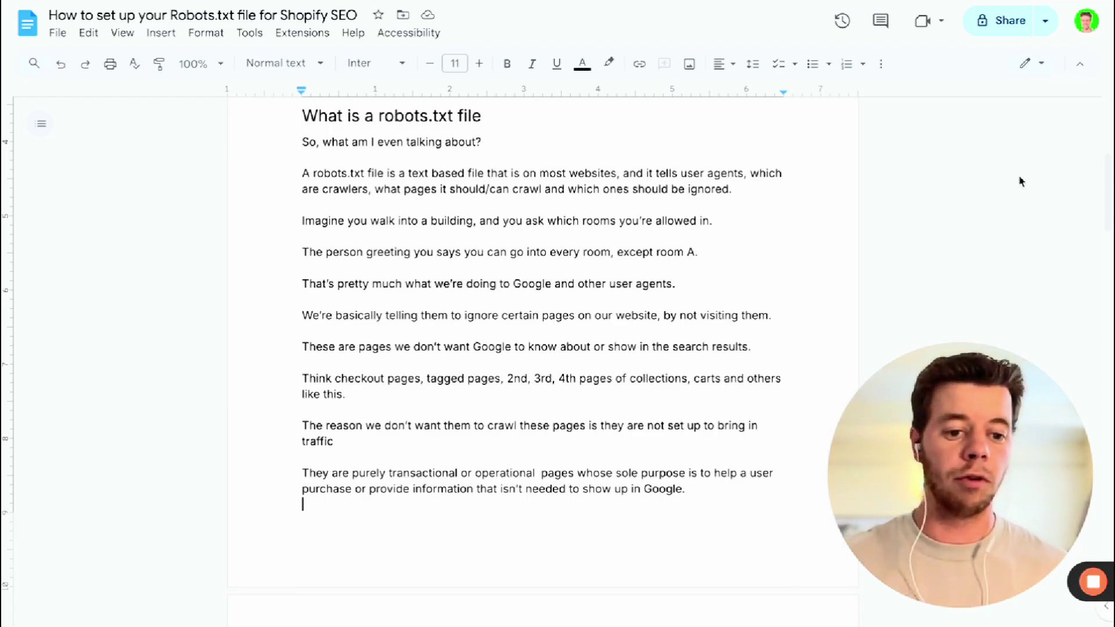
pyautogui.scroll(-3)
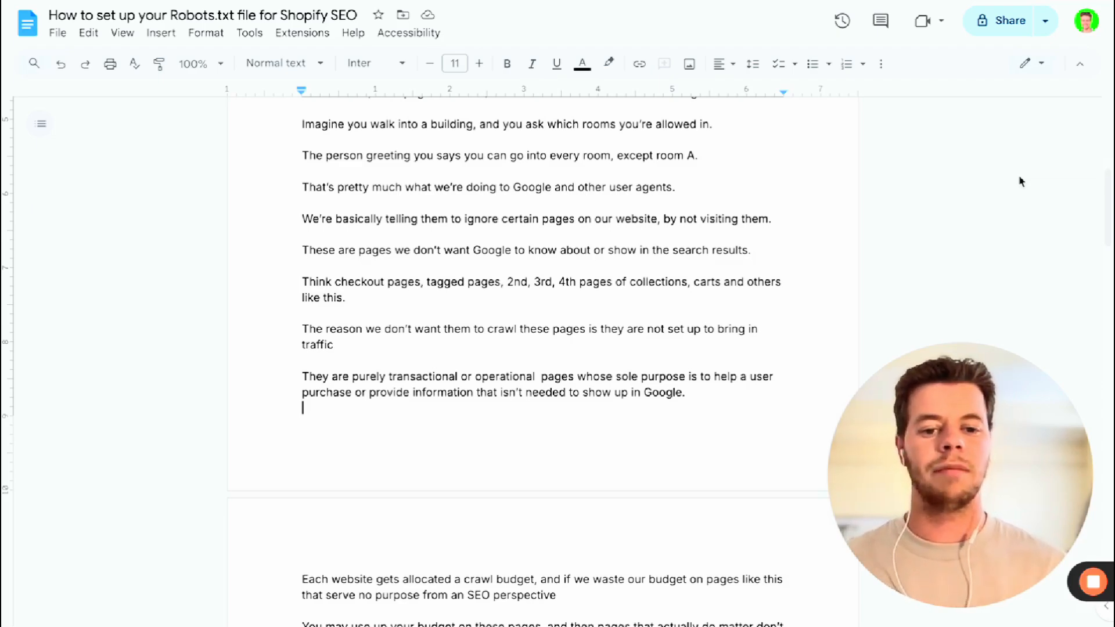
pyautogui.moveTo(1010, 178)
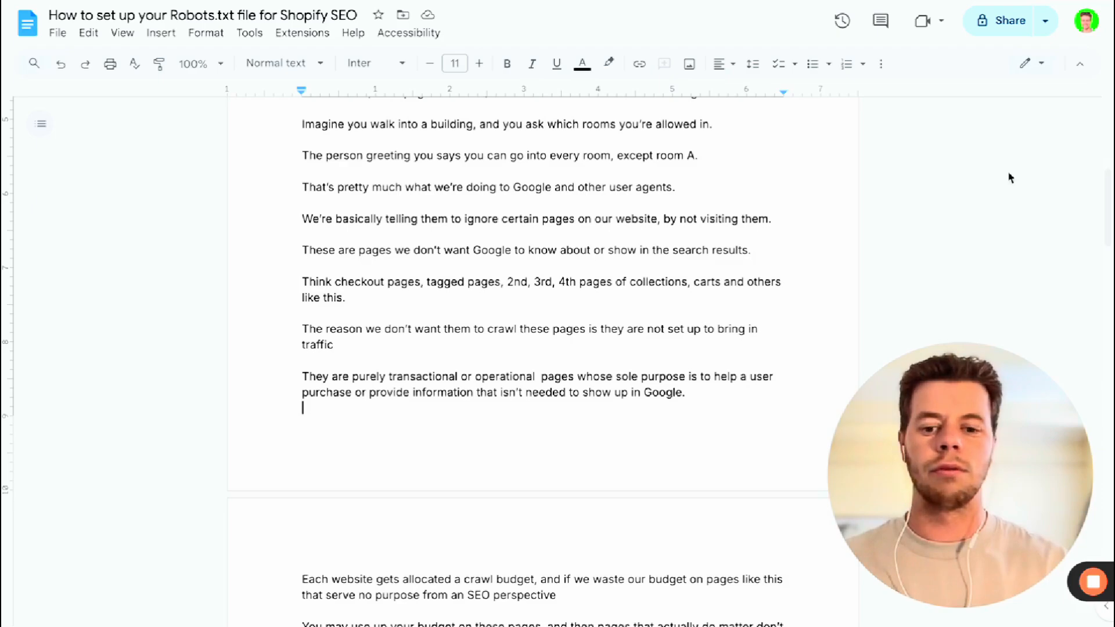
pyautogui.scroll(-3)
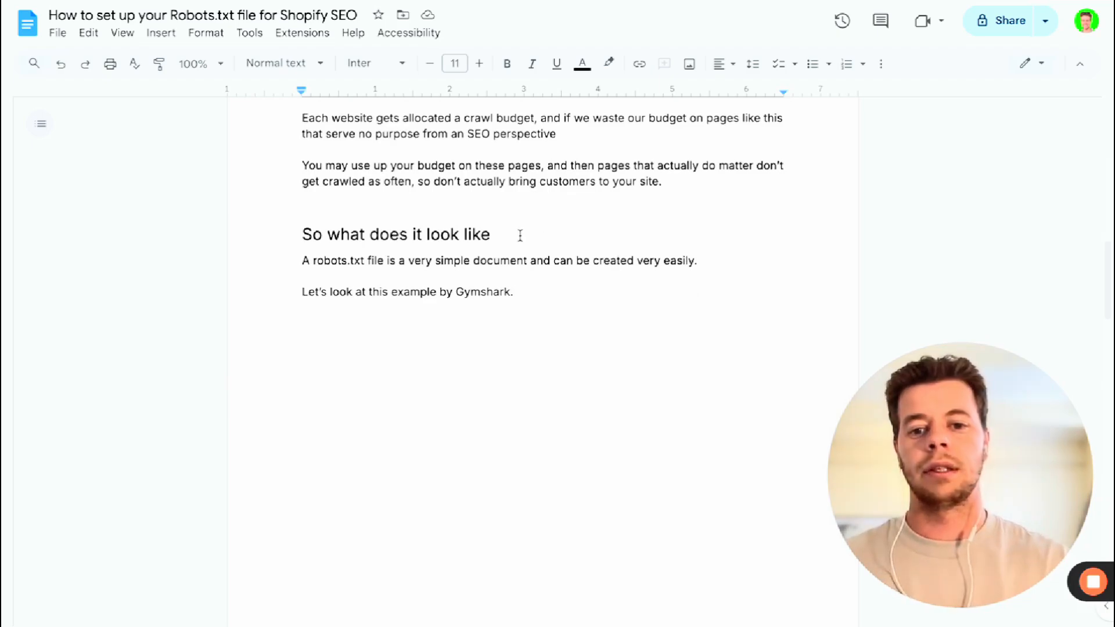
pyautogui.scroll(3)
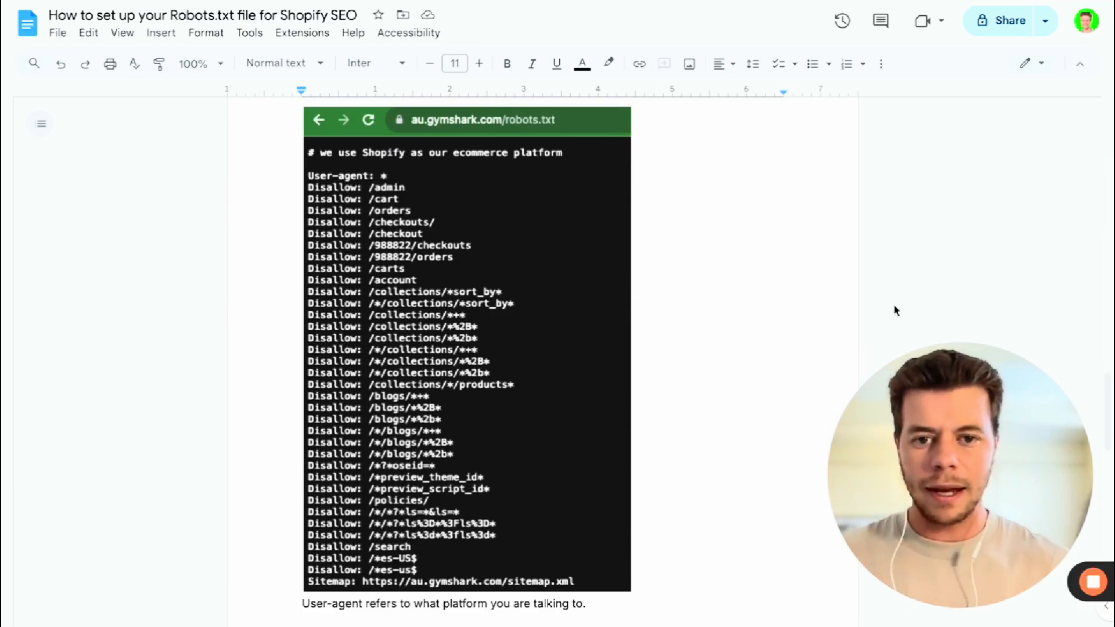
pyautogui.moveTo(926, 3)
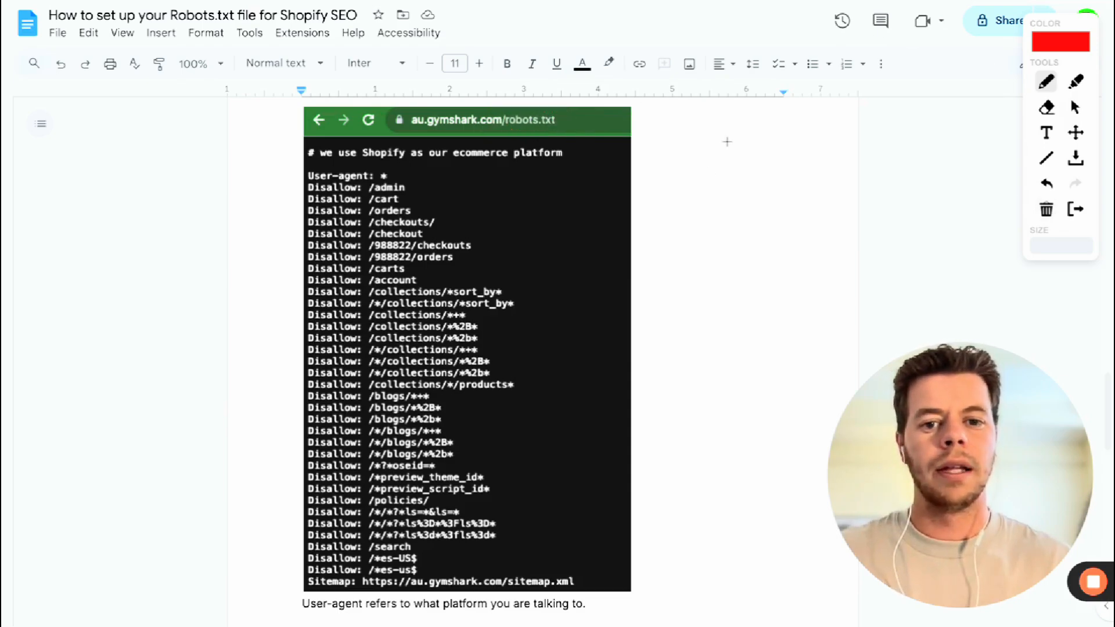
pyautogui.moveTo(506, 202)
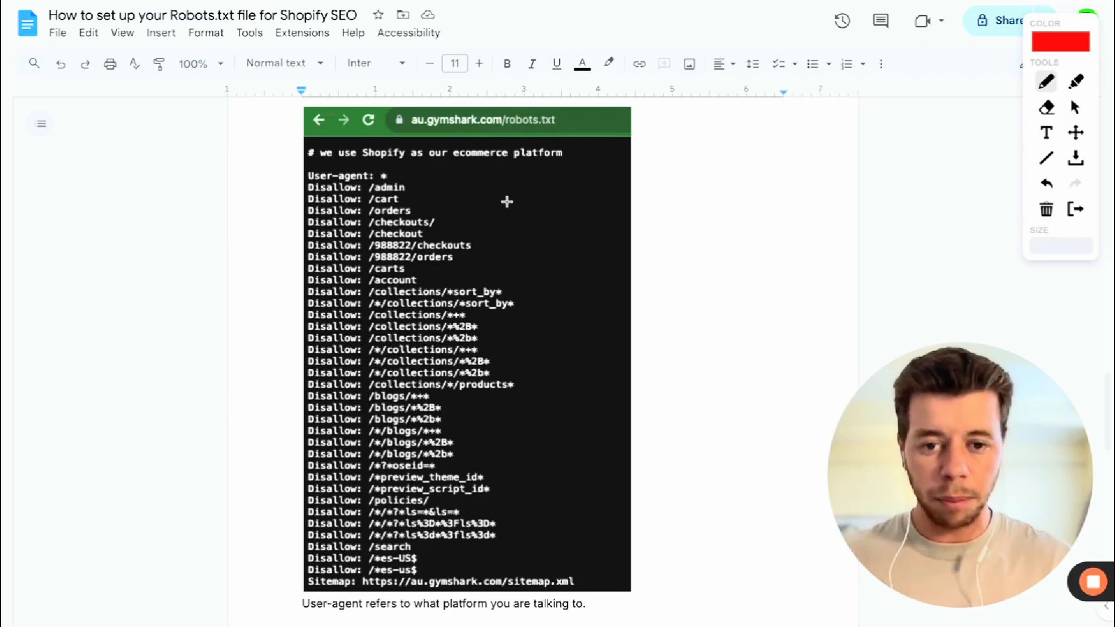
pyautogui.moveTo(315, 165)
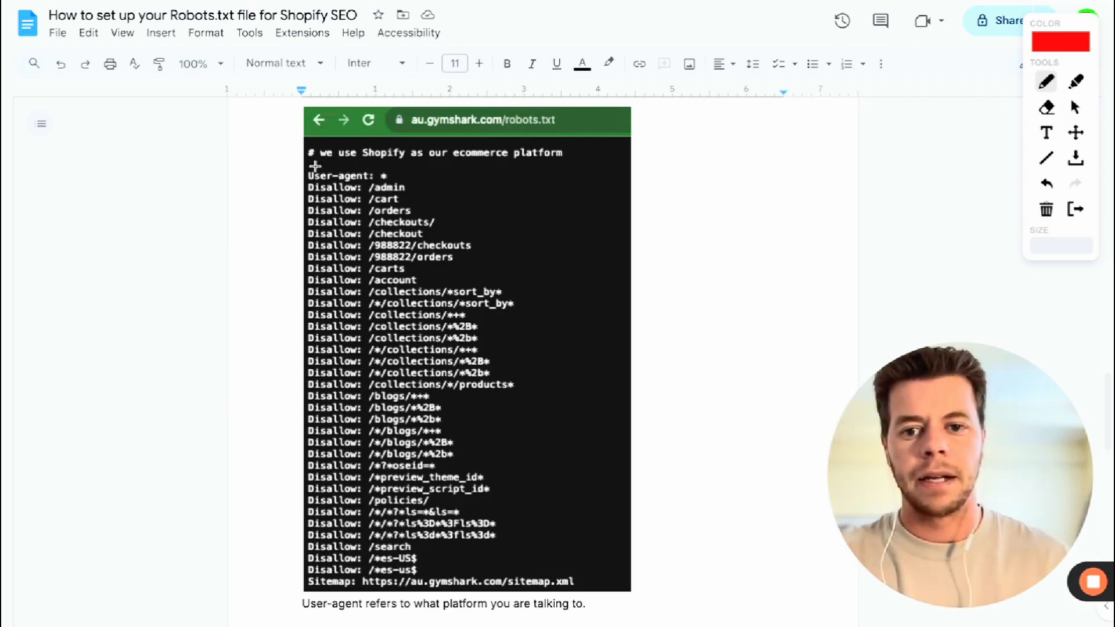
pyautogui.moveTo(291, 174)
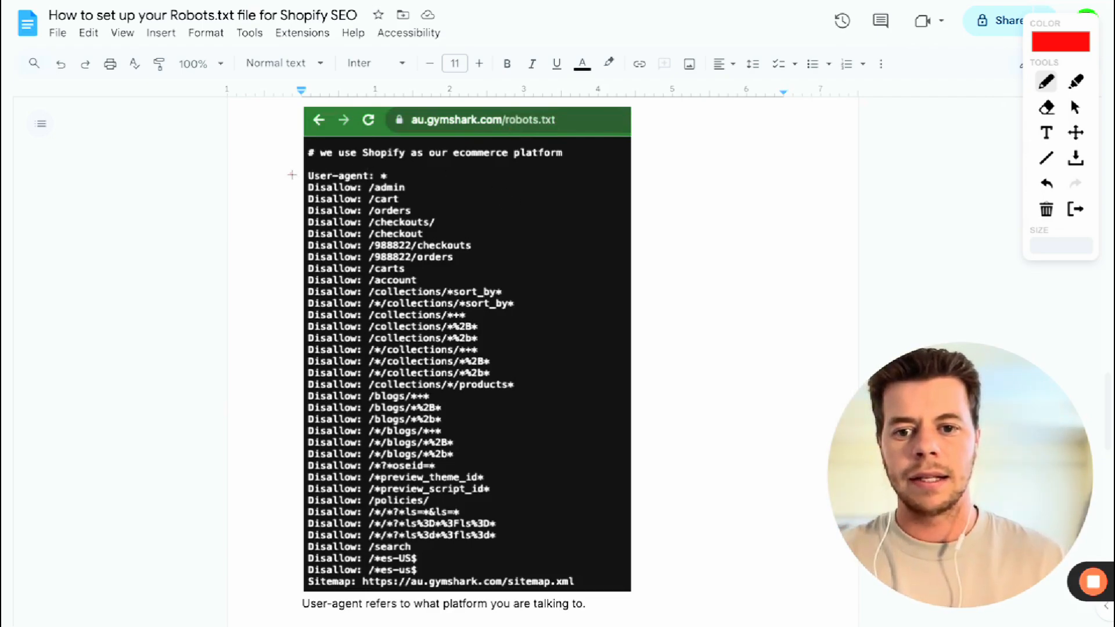
pyautogui.moveTo(297, 177); pyautogui.dragTo(302, 245)
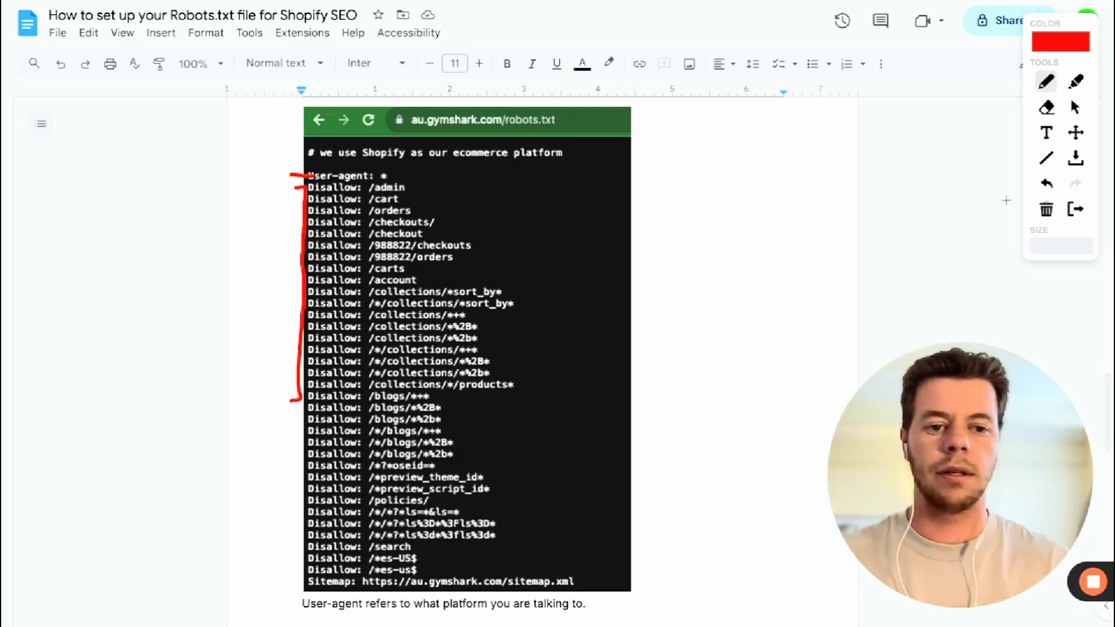
pyautogui.click(1046, 183)
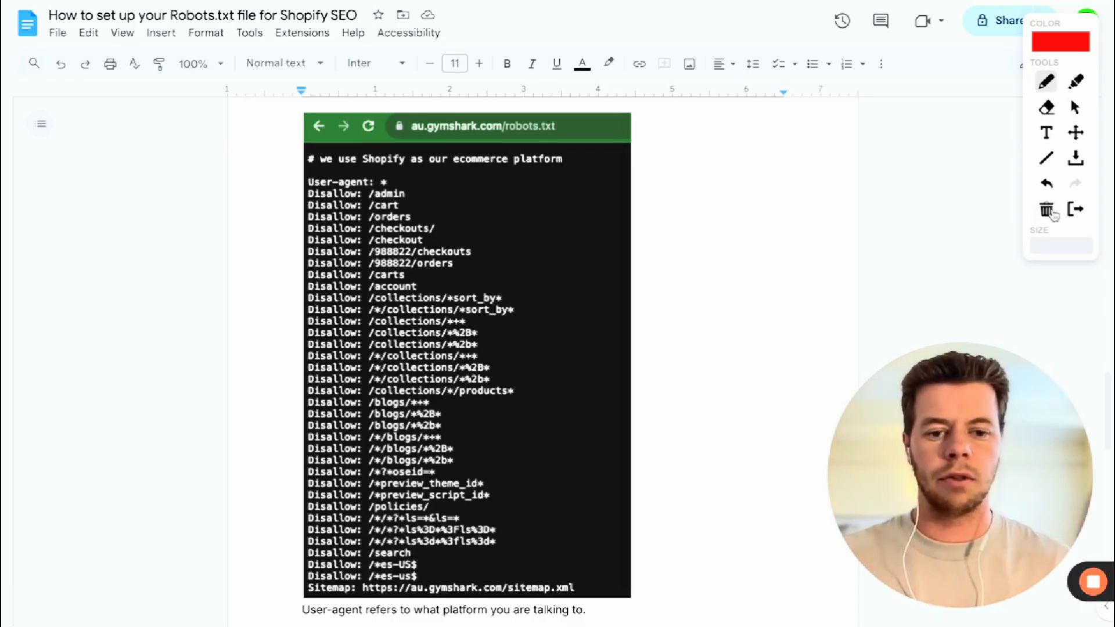
pyautogui.scroll(-3)
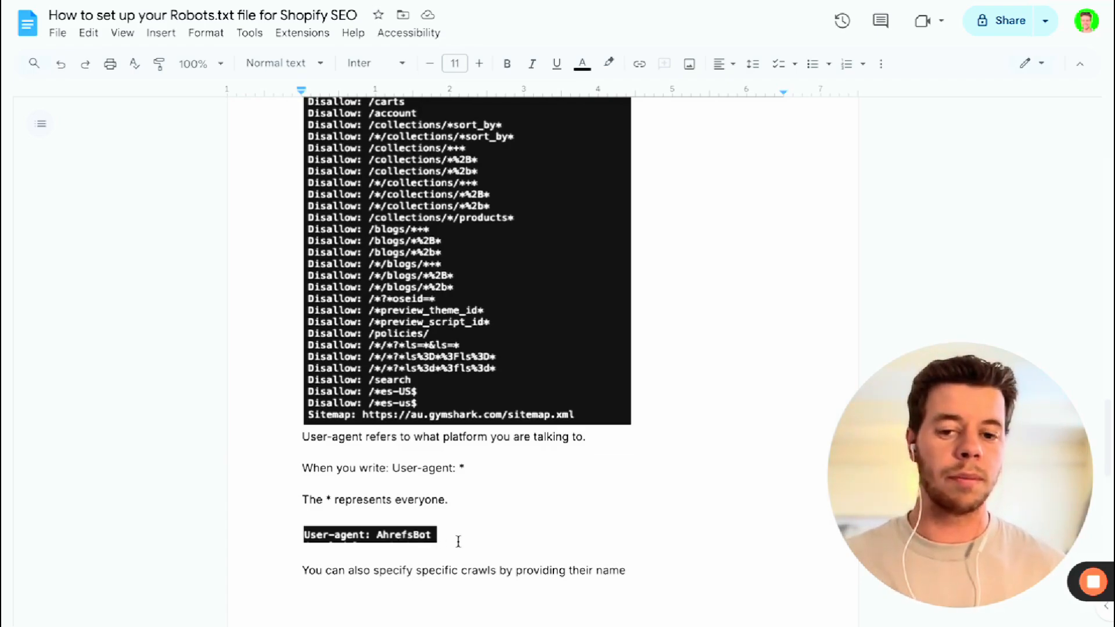
pyautogui.moveTo(435, 253)
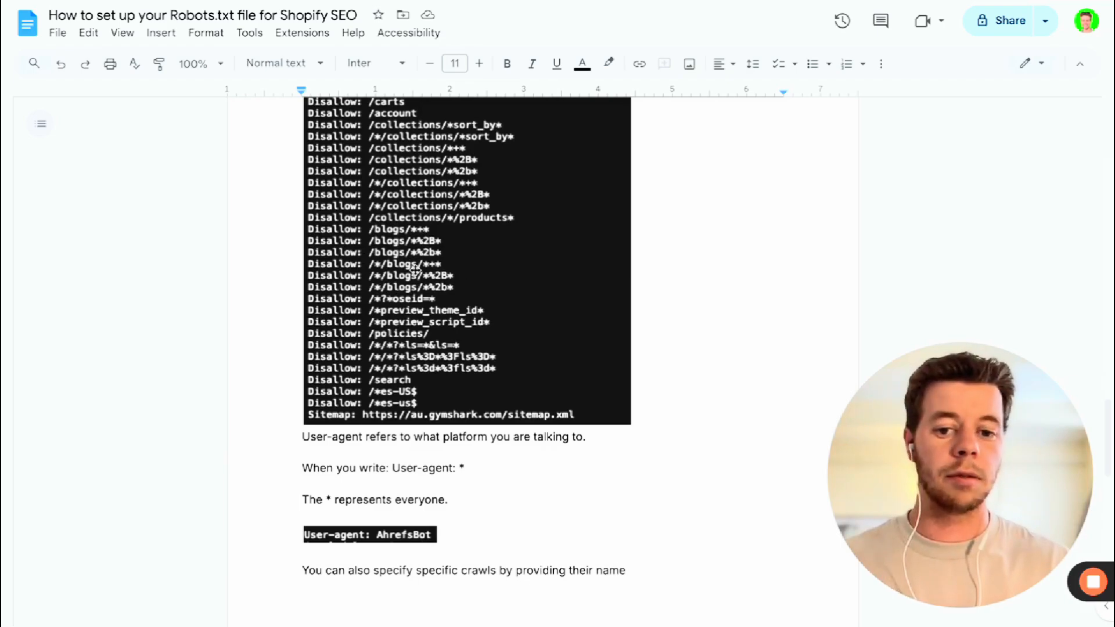
pyautogui.scroll(-3)
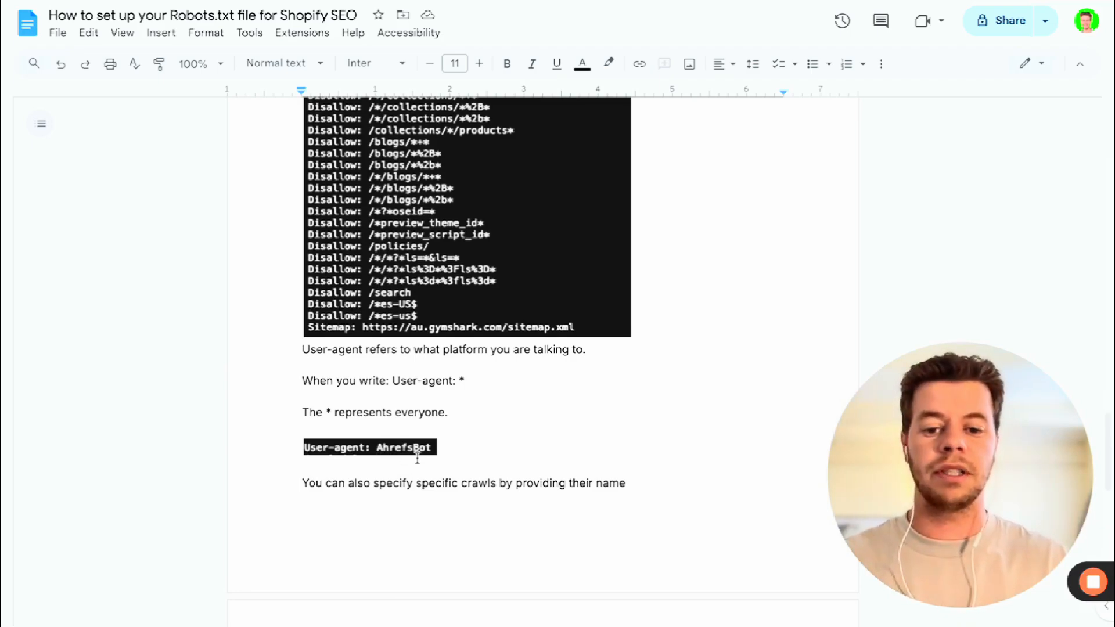
pyautogui.moveTo(335, 465)
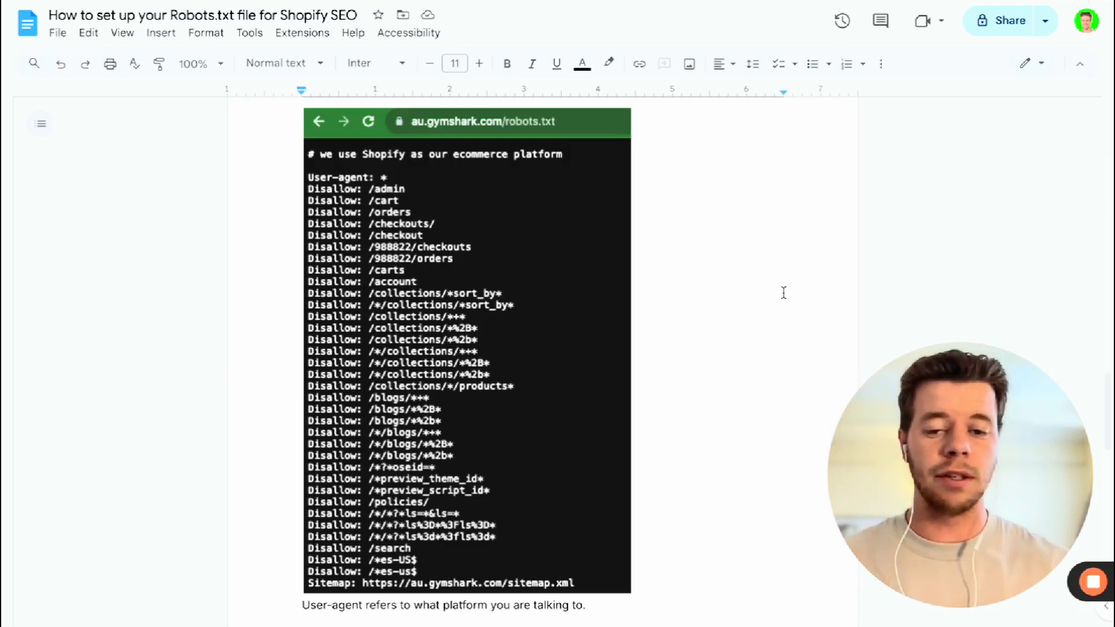
pyautogui.moveTo(444, 367)
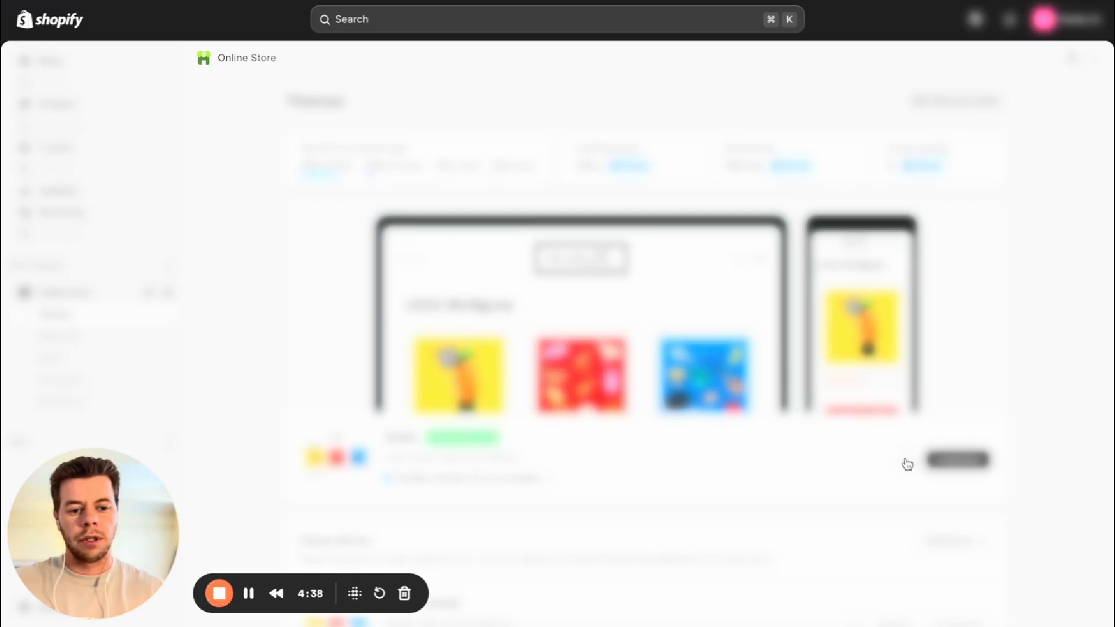
# Open robots.txt.liquid from the theme's templates folder and place the cursor after the default code.
pyautogui.click(906, 459)
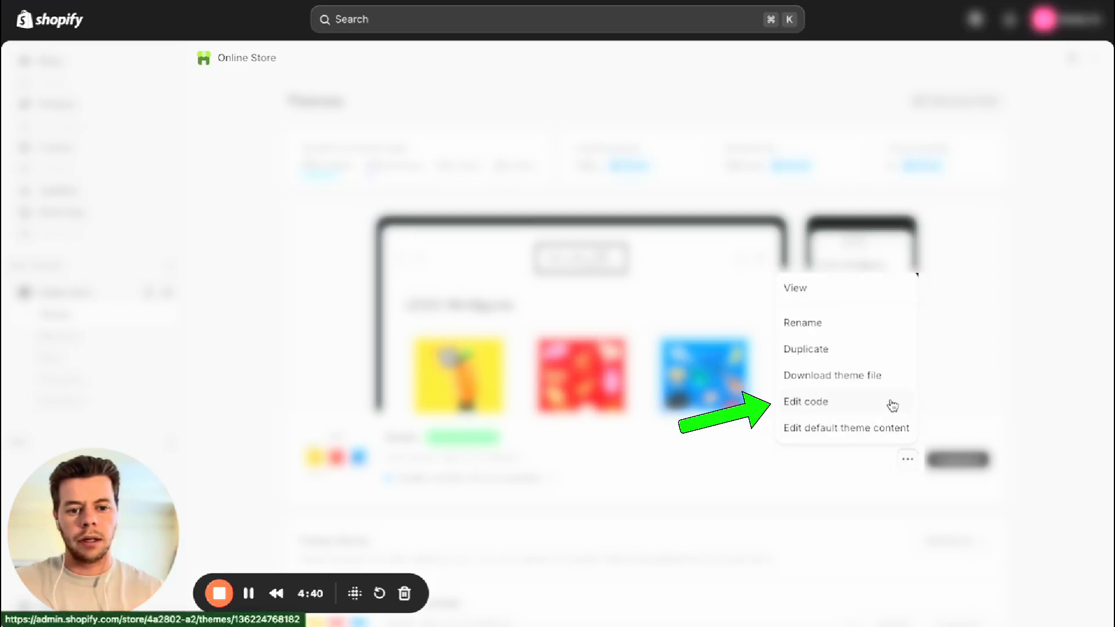
pyautogui.click(807, 401)
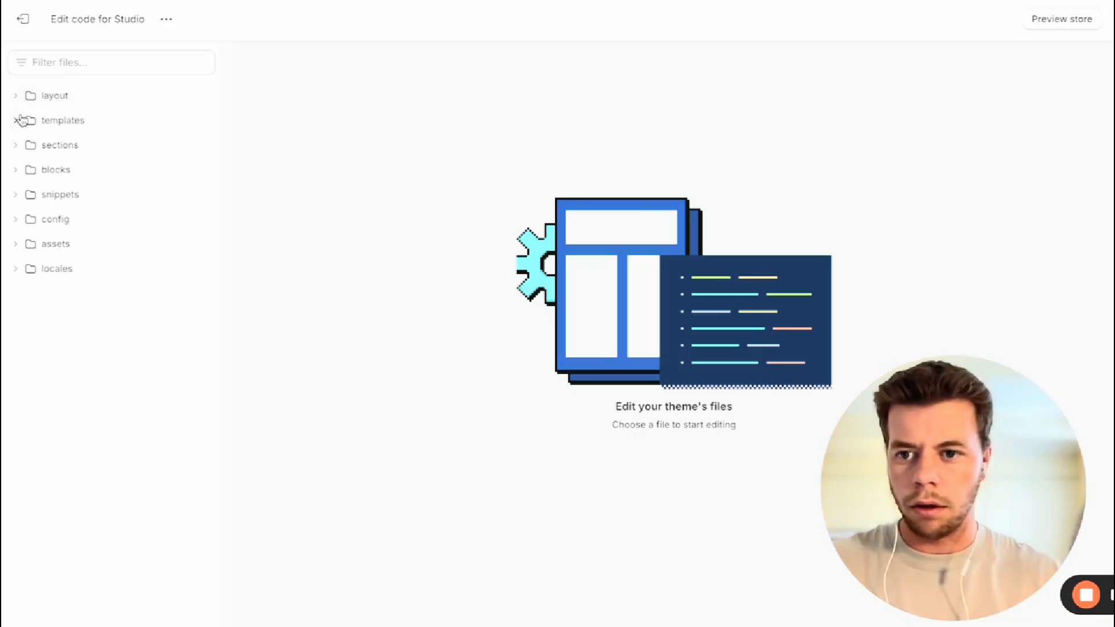
pyautogui.click(62, 119)
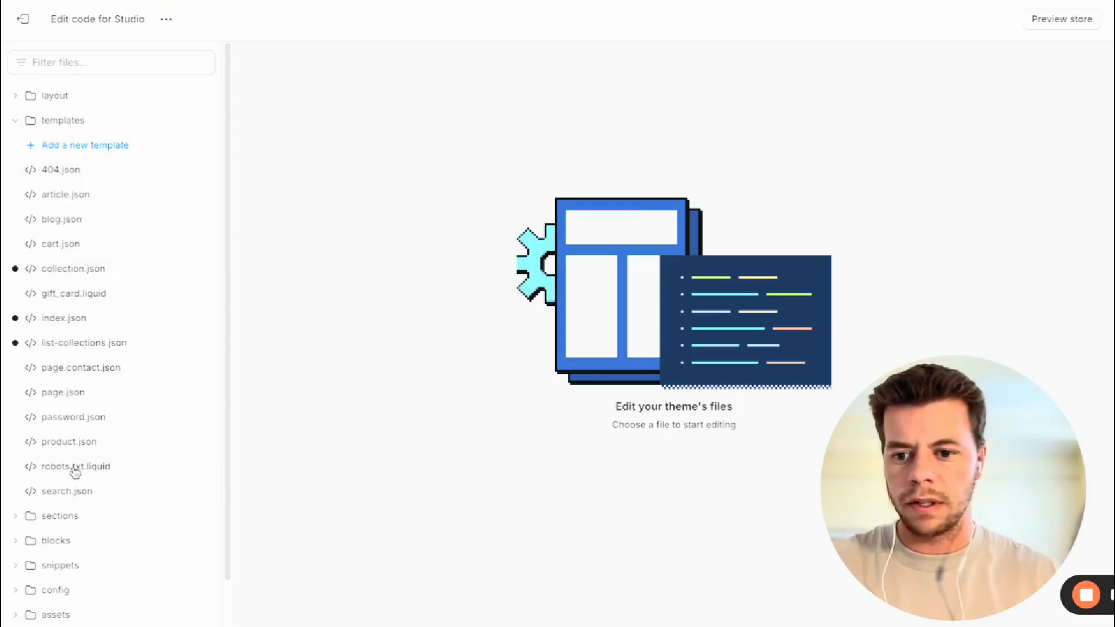
pyautogui.click(76, 466)
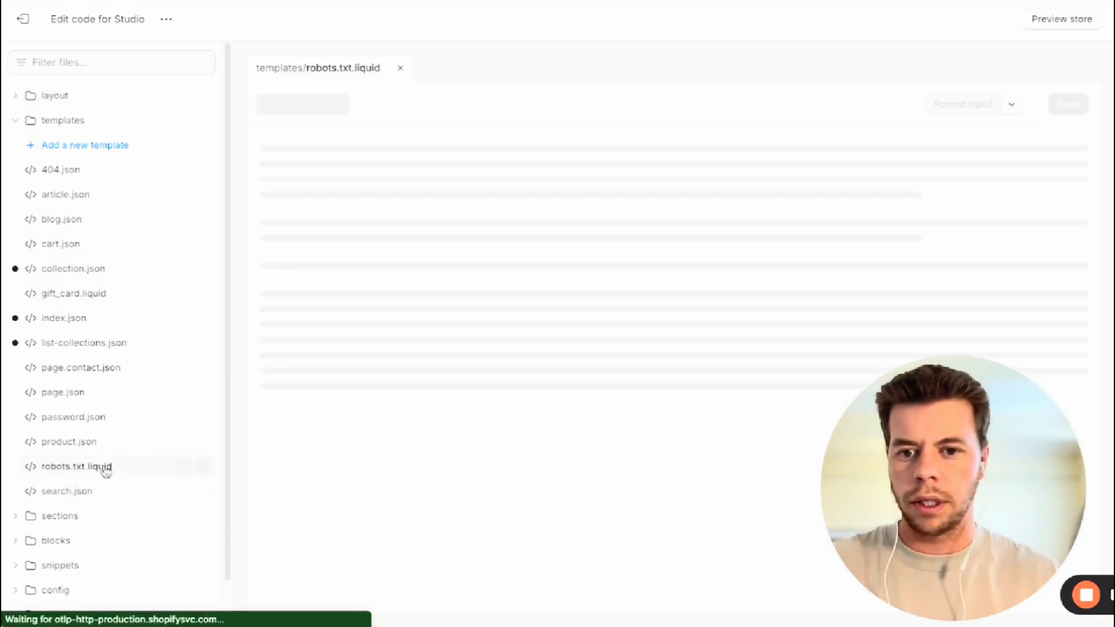
pyautogui.click(76, 466)
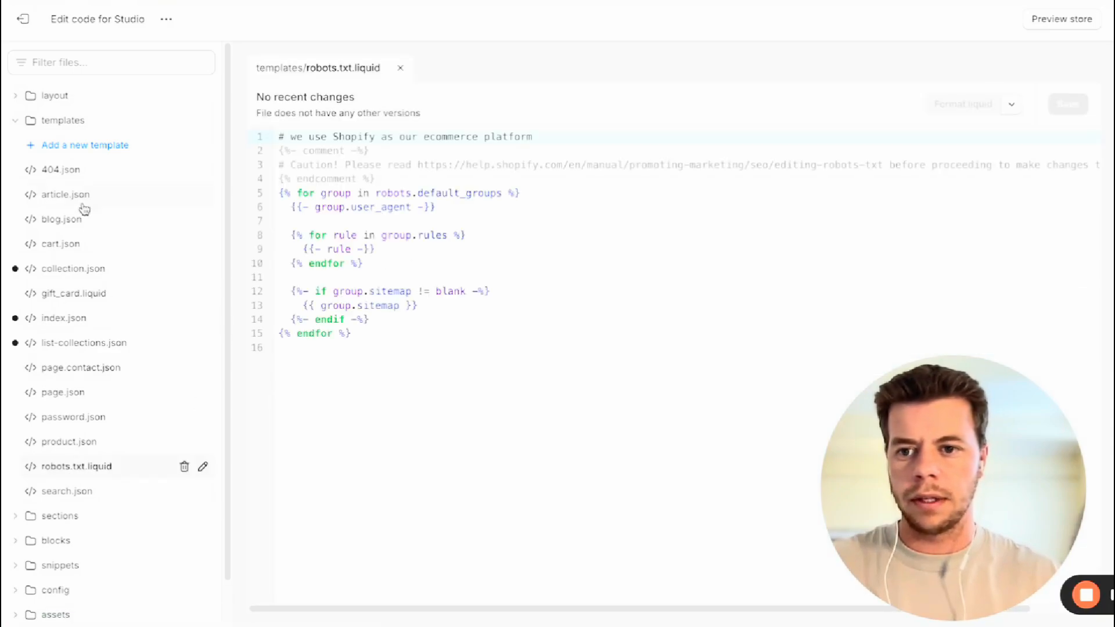
pyautogui.click(84, 145)
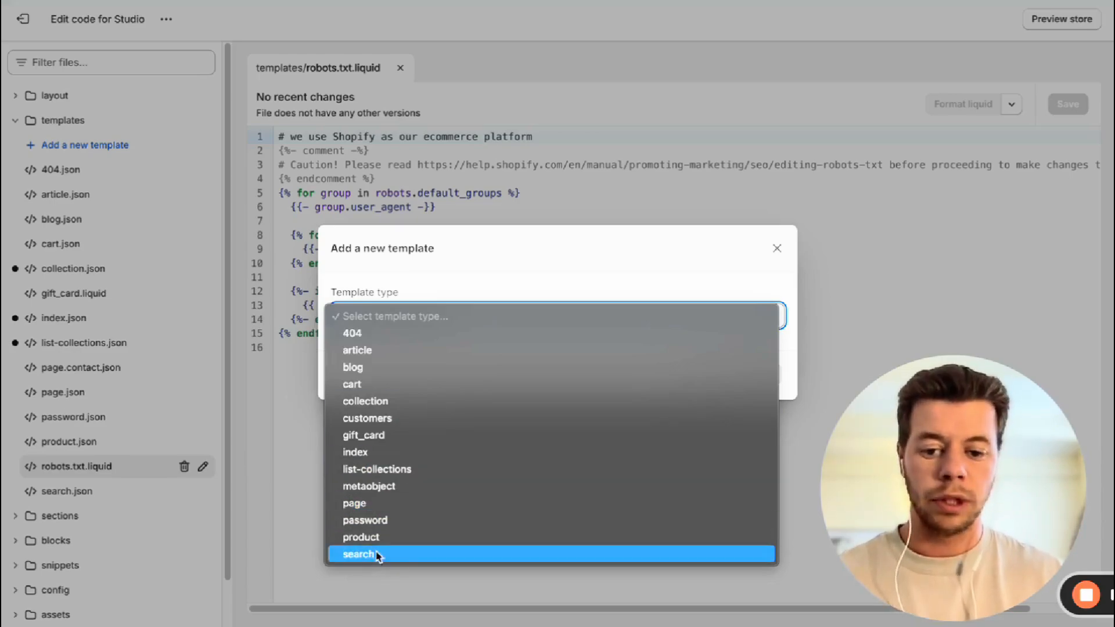
pyautogui.moveTo(25, 392)
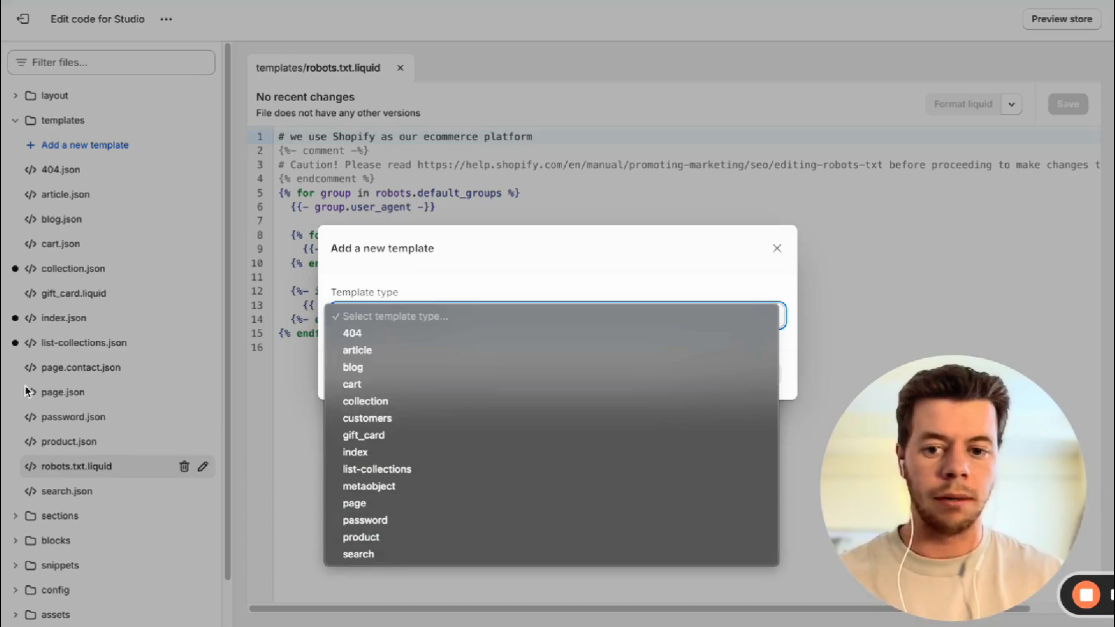
pyautogui.click(776, 248)
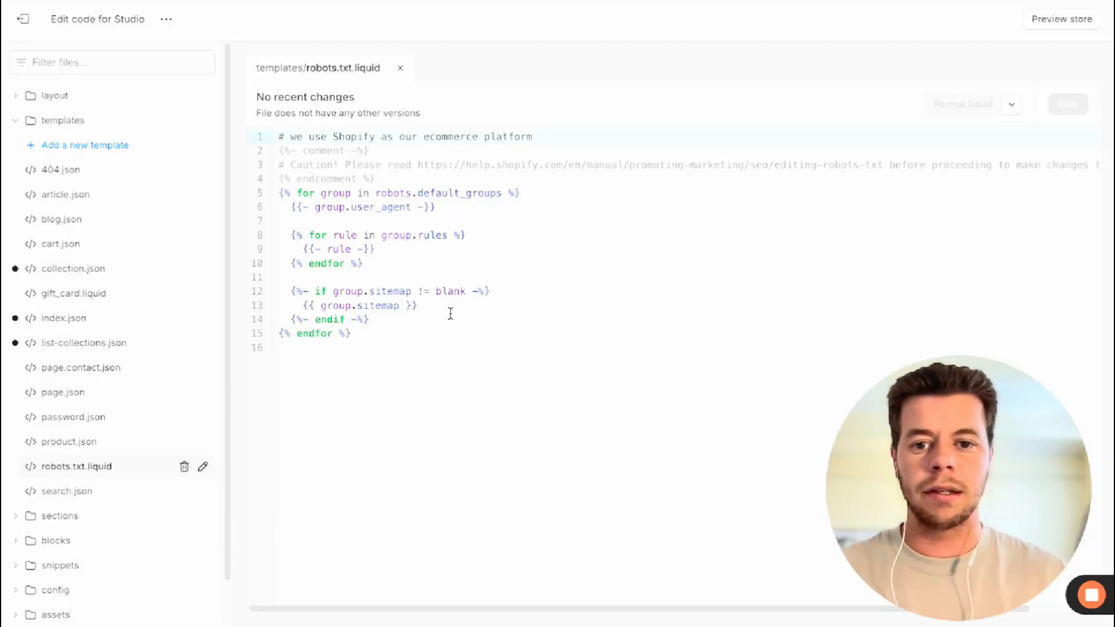
pyautogui.moveTo(504, 242)
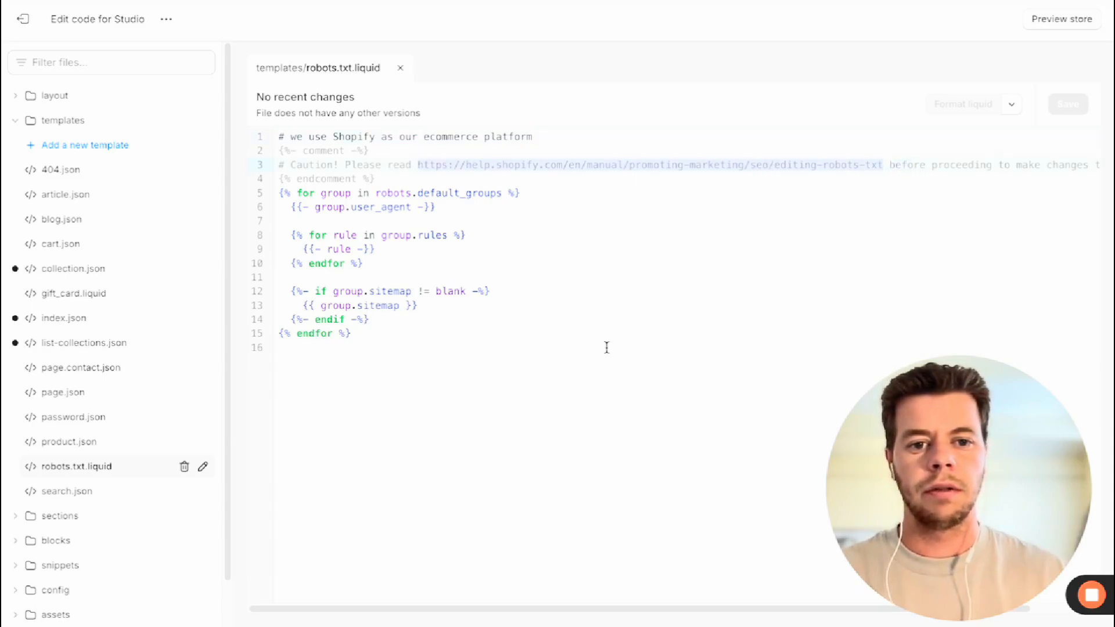
pyautogui.click(284, 347)
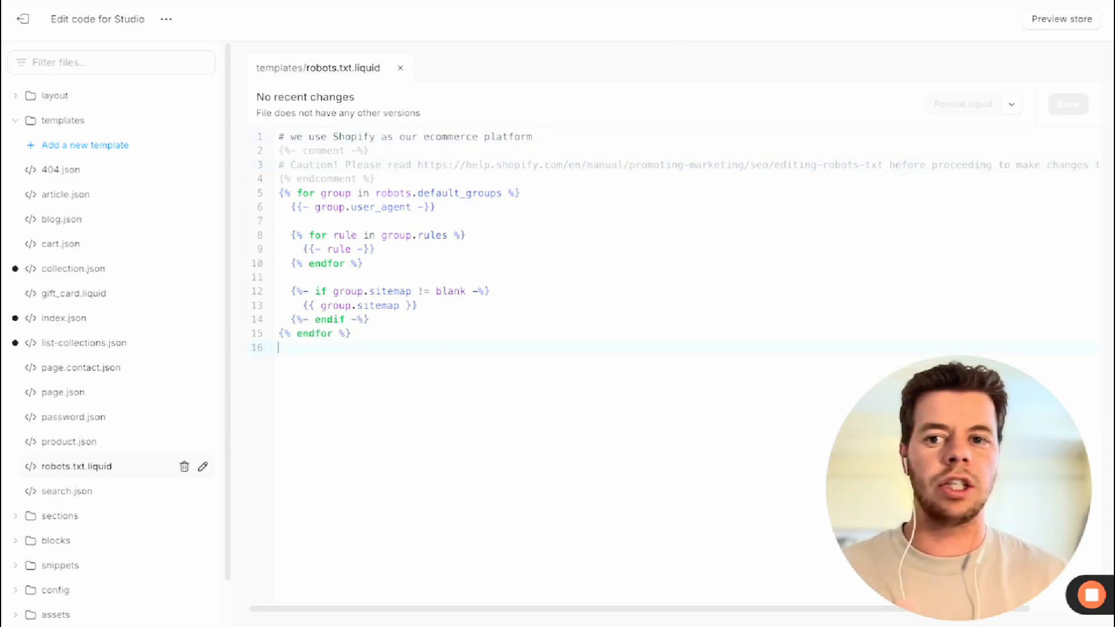
pyautogui.moveTo(718, 429)
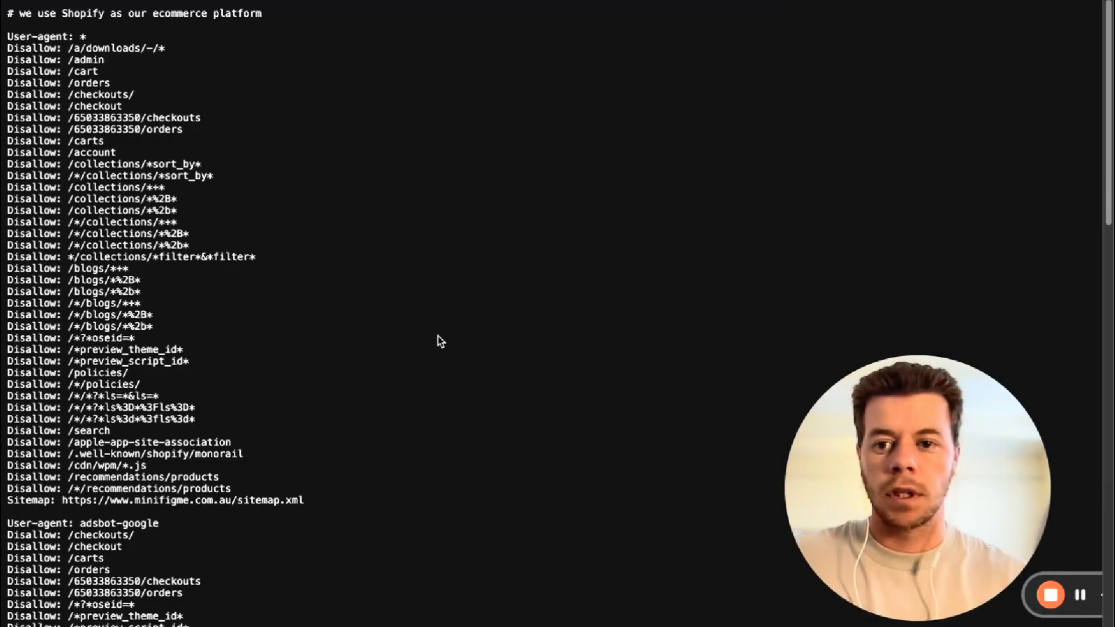
pyautogui.moveTo(250, 126)
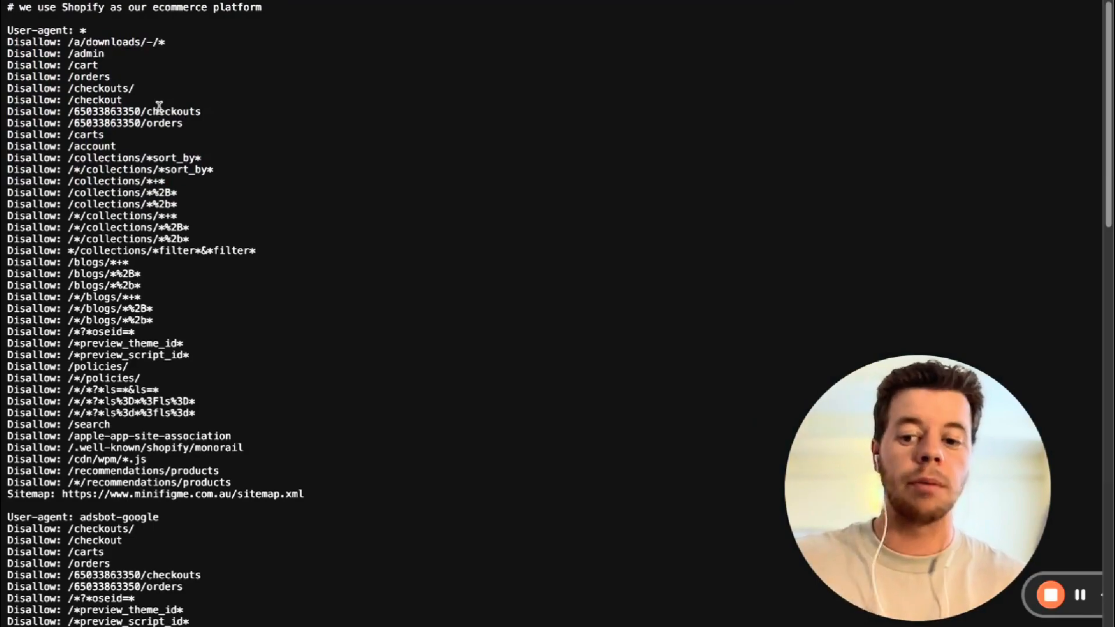
pyautogui.moveTo(197, 153)
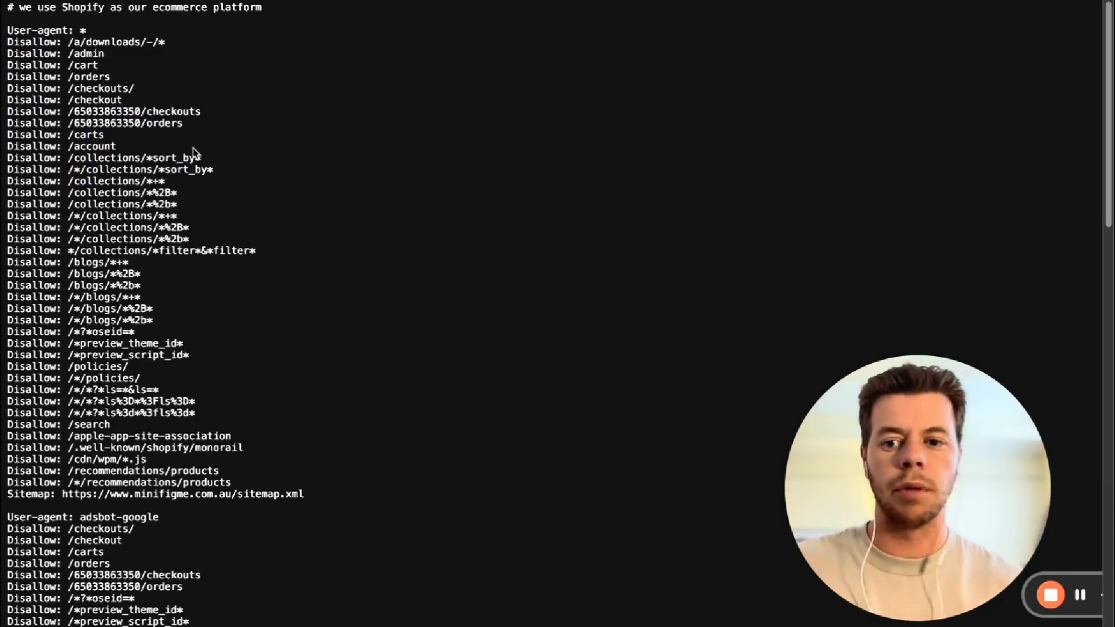
# Scroll through the store's live /robots.txt default user-agent and Disallow rules.
pyautogui.scroll(-3)
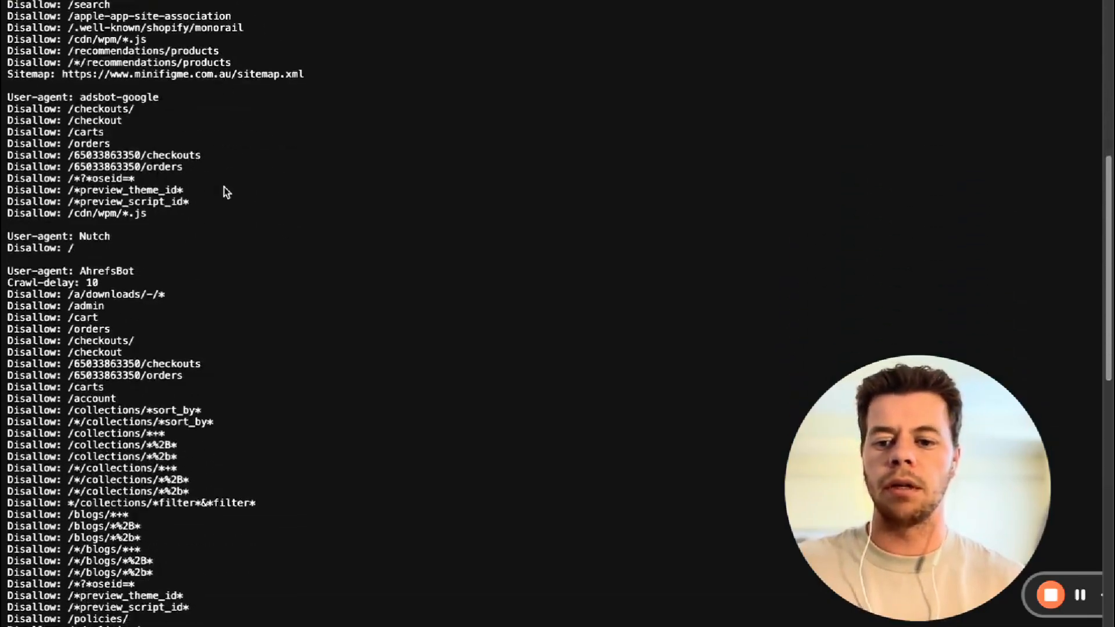
pyautogui.scroll(-3)
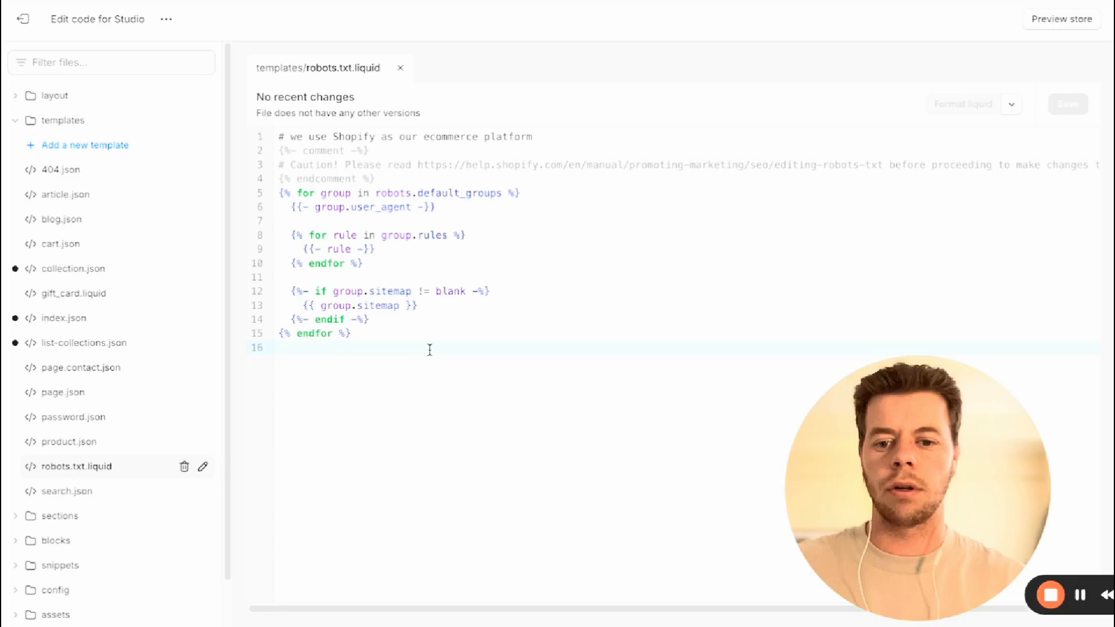
# Type a 'user-agent:' line and begin a 'Disallow:' rule below the default template code.
pyautogui.write('user-agent: *')
pyautogui.write('Dia')
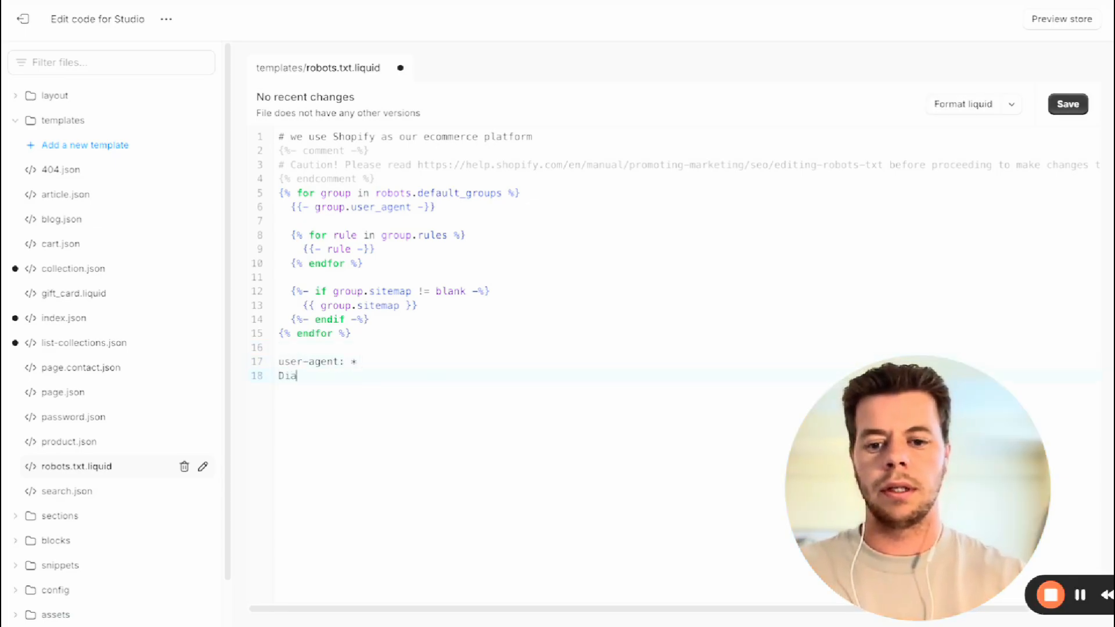
pyautogui.write('sallow:')
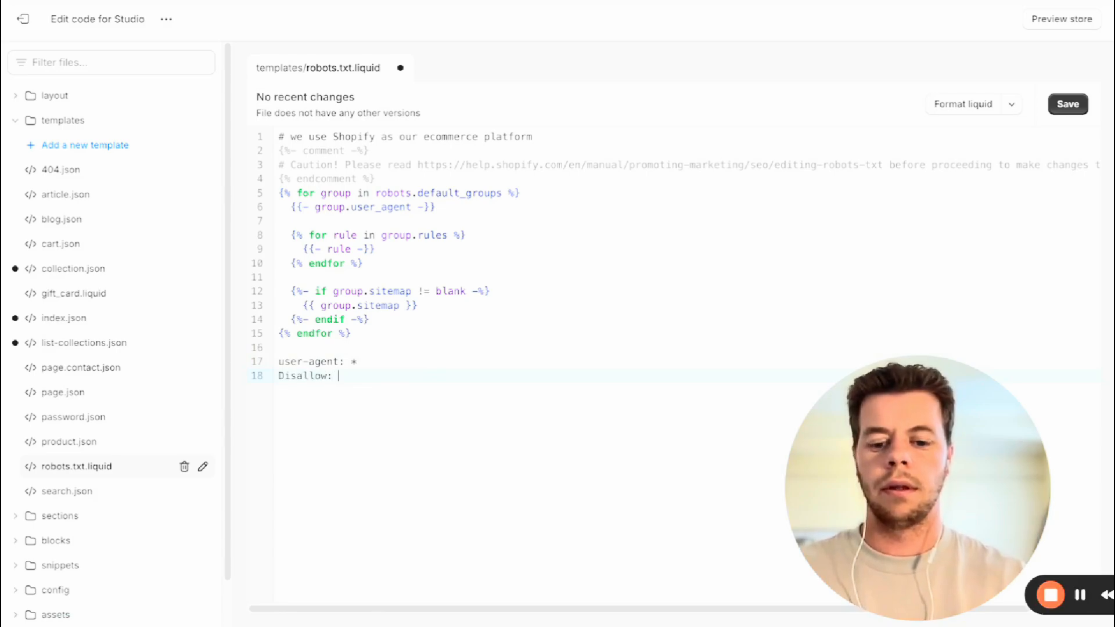
pyautogui.write('a')
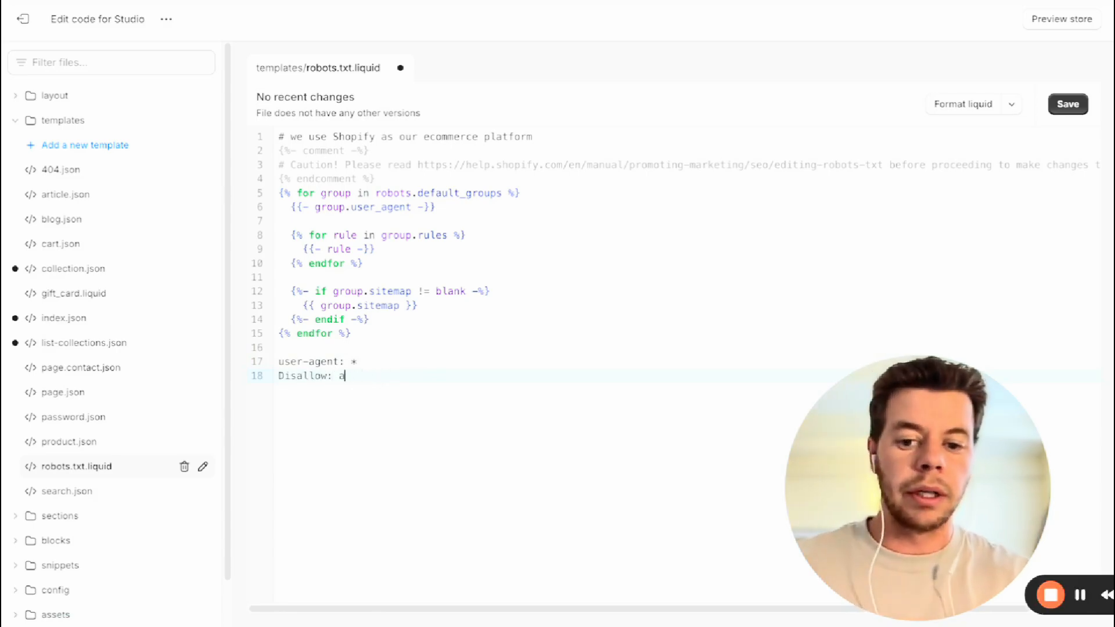